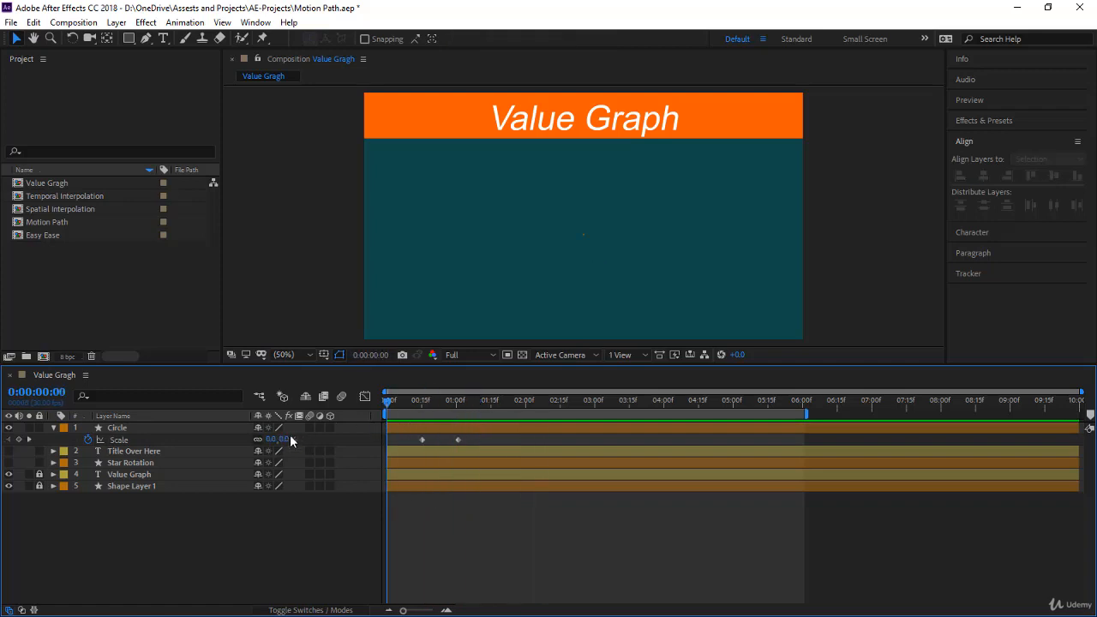
Step: Show the Circle layer's Scale keyframes as a value curve in the Graph Editor
{"action": "left_click", "coordinate": [117, 428]}
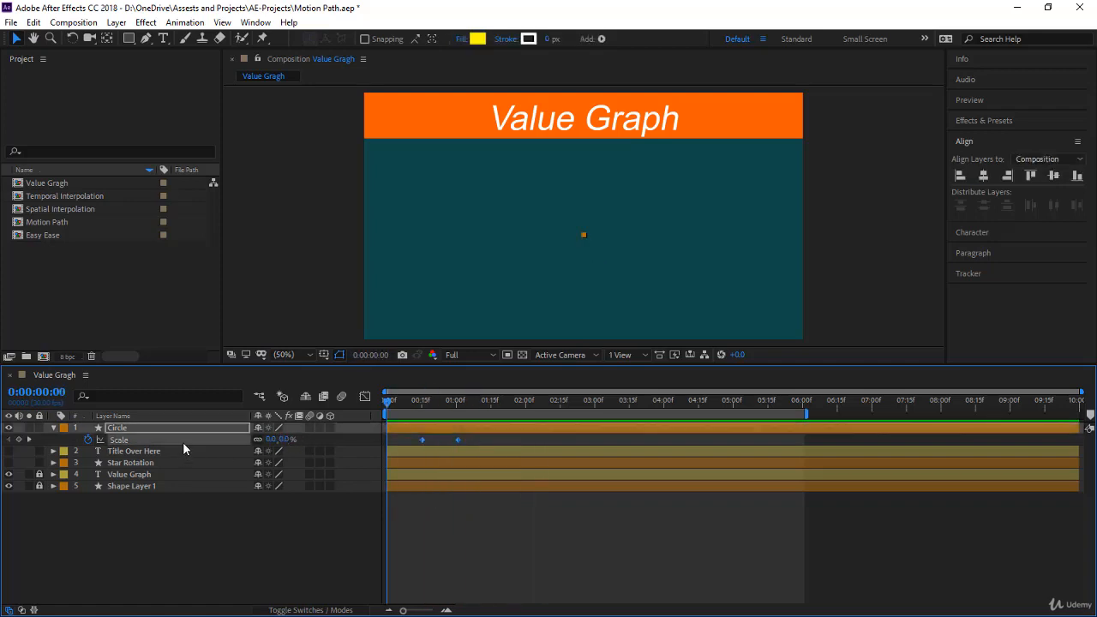
{"action": "mouse_move", "coordinate": [199, 456]}
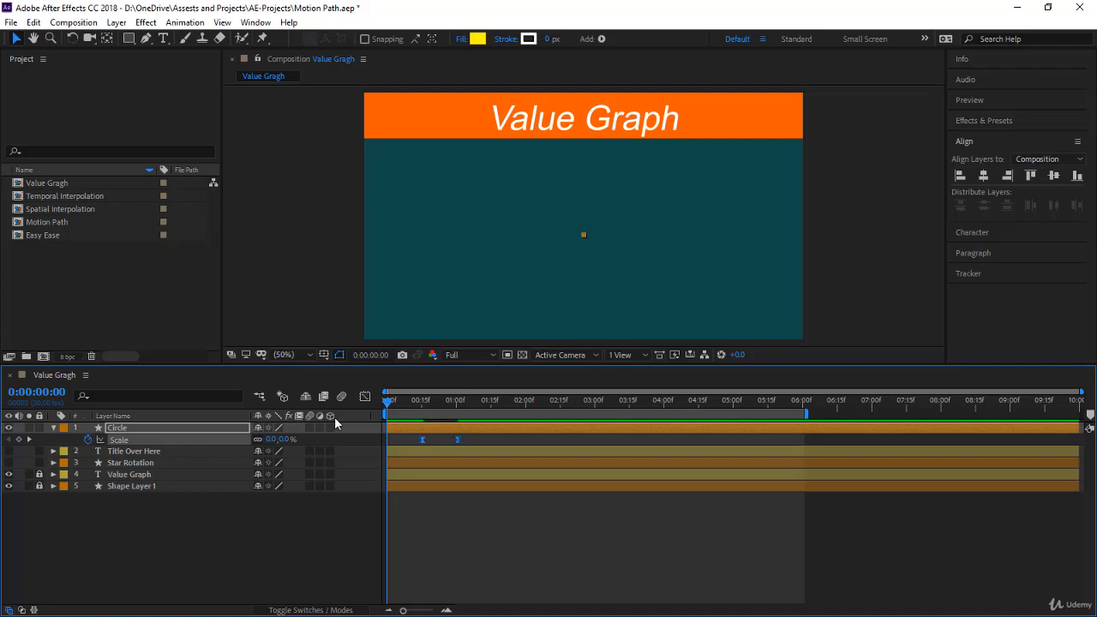
{"action": "left_click", "coordinate": [364, 396]}
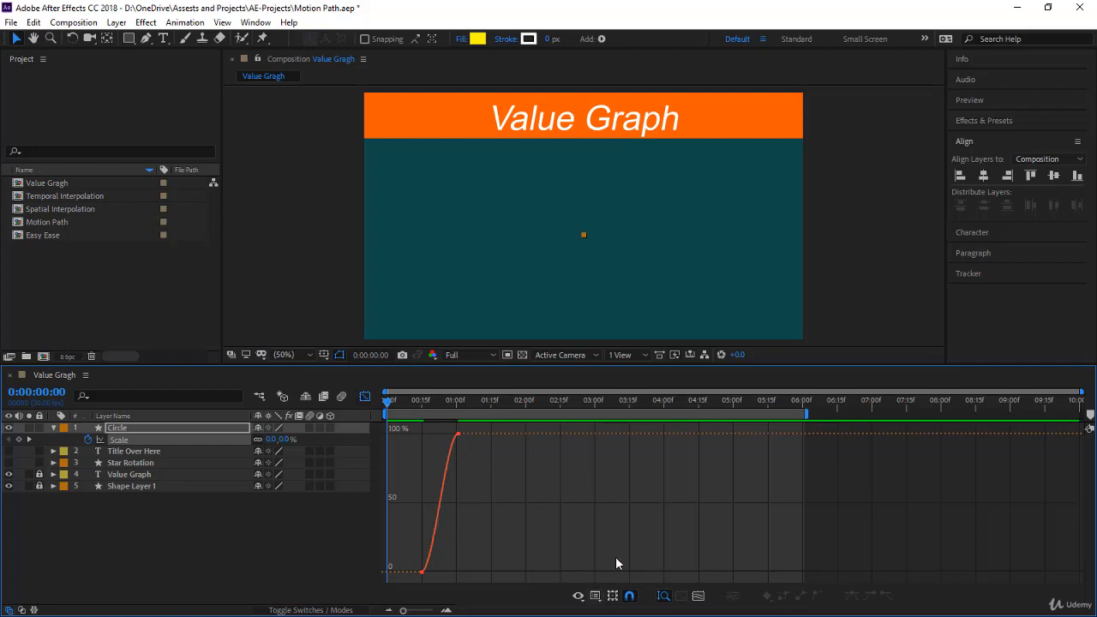
{"action": "left_click", "coordinate": [601, 597]}
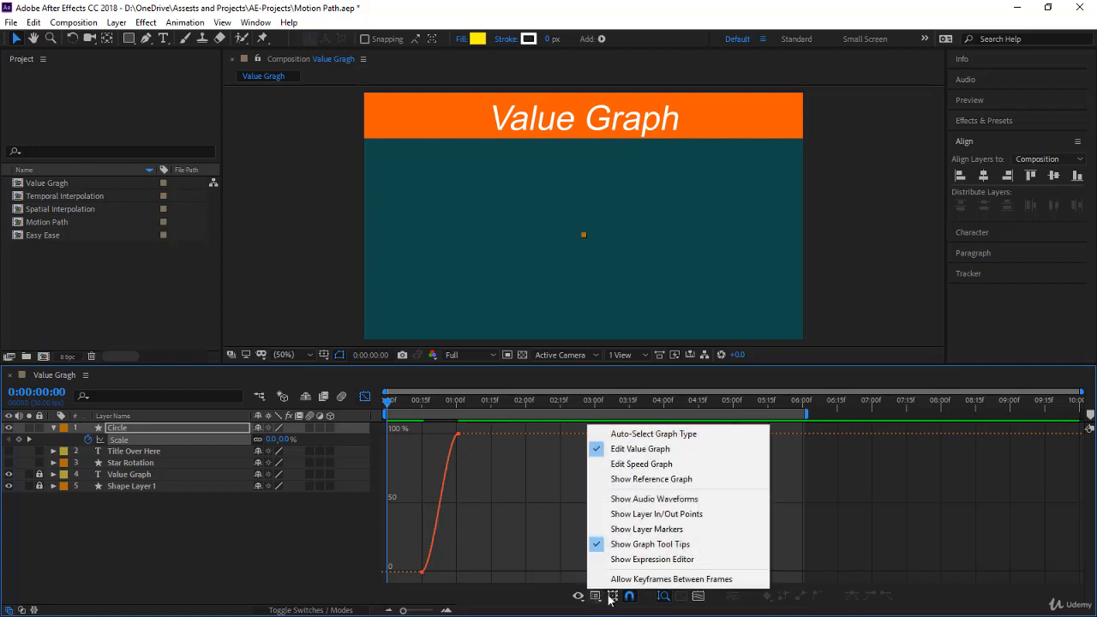
{"action": "mouse_move", "coordinate": [642, 463]}
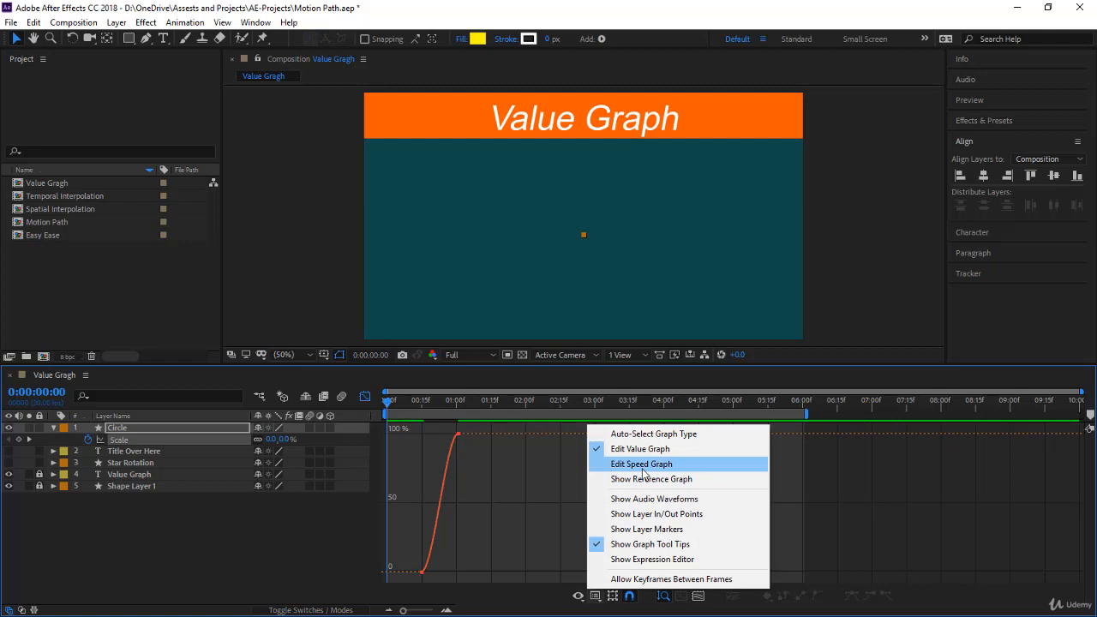
{"action": "mouse_move", "coordinate": [641, 449]}
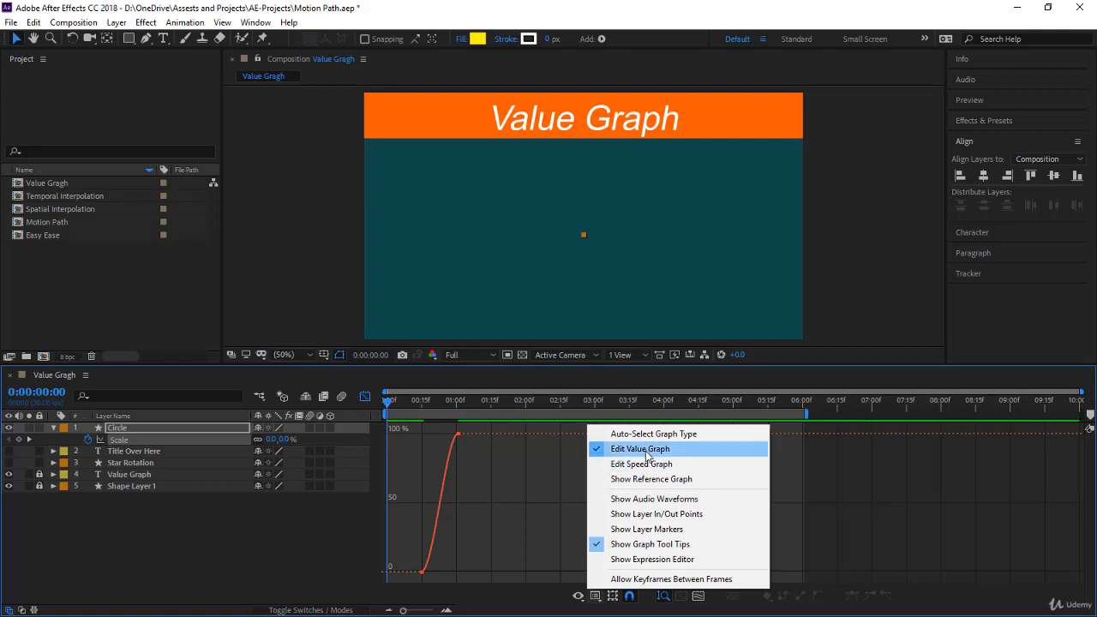
{"action": "left_click", "coordinate": [641, 449]}
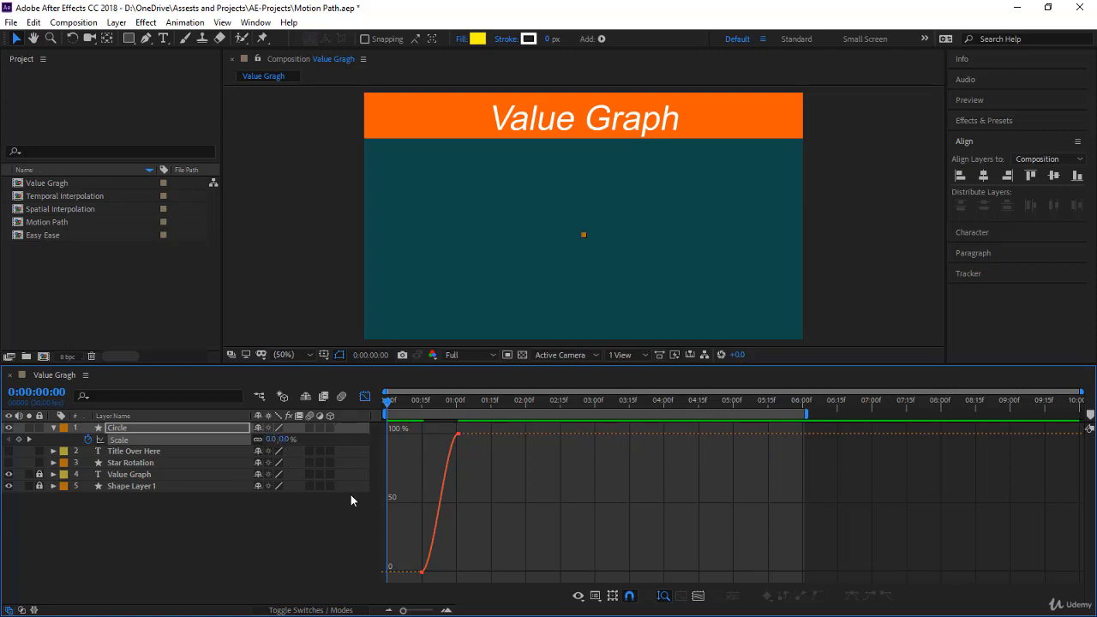
{"action": "mouse_move", "coordinate": [453, 477]}
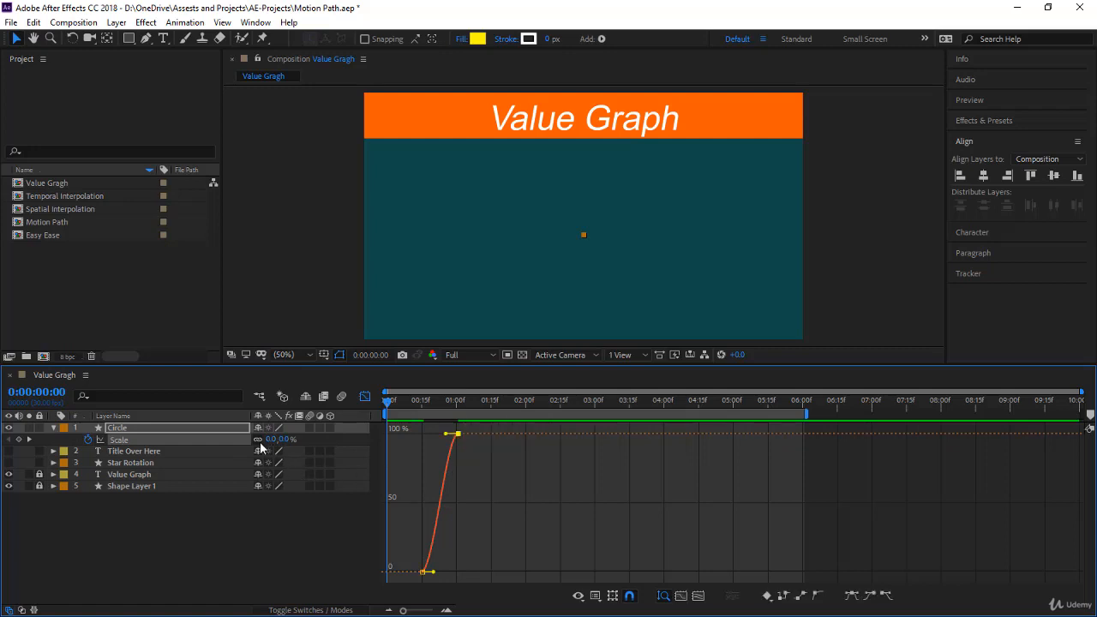
Step: Select both Circle Scale keyframes and pull the second one down, splitting the two dimension curves
{"action": "left_click_drag", "start_coordinate": [456, 432], "coordinate": [454, 439]}
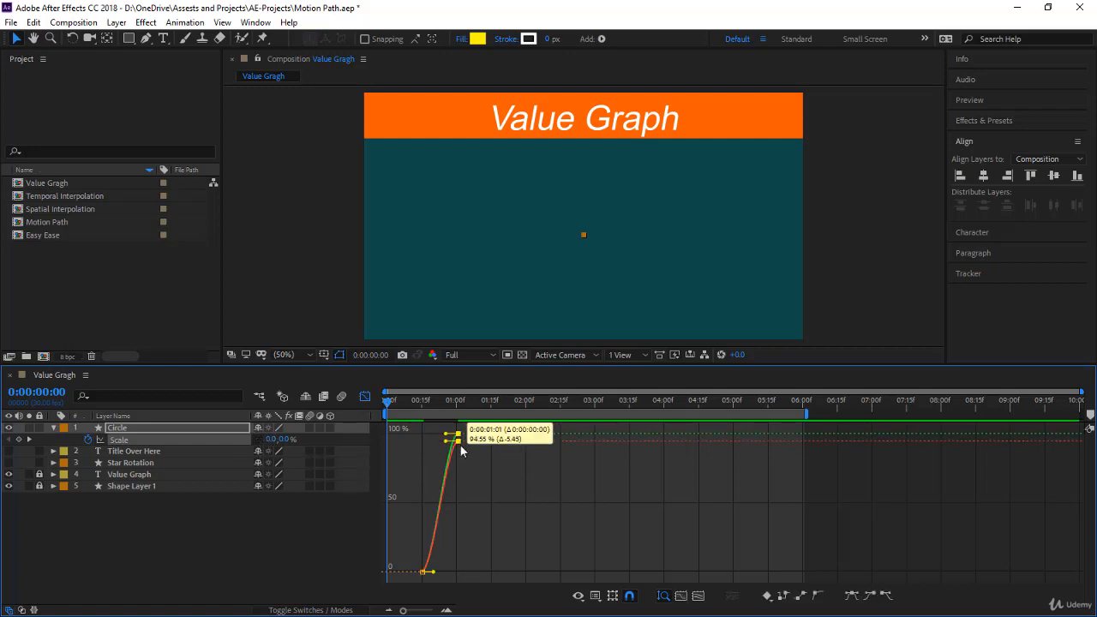
{"action": "left_click_drag", "start_coordinate": [463, 453], "coordinate": [463, 488]}
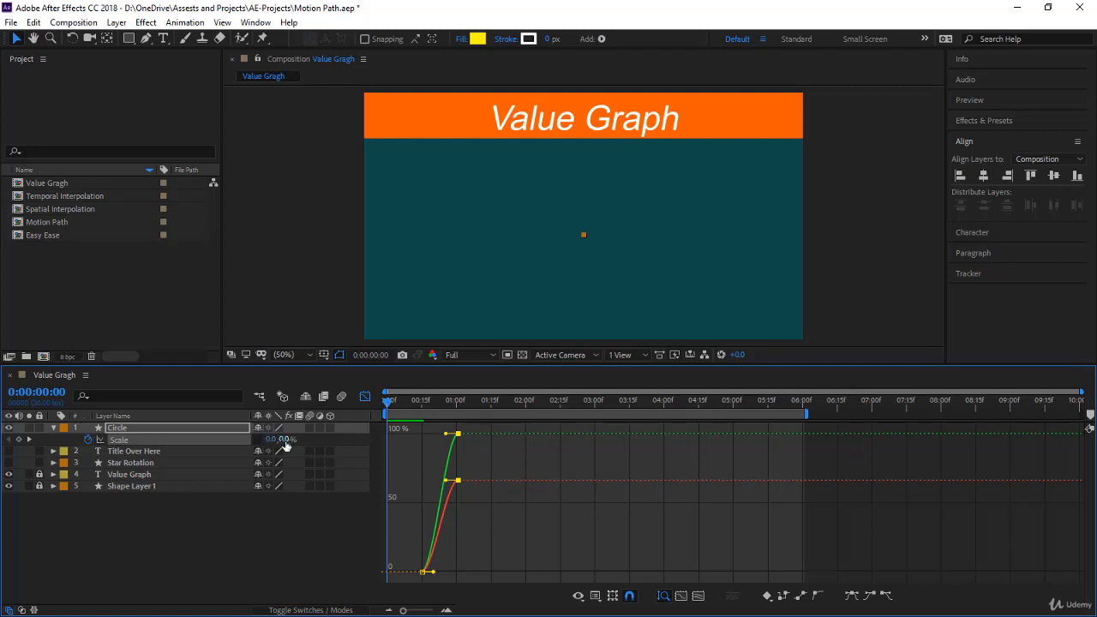
{"action": "mouse_move", "coordinate": [259, 439]}
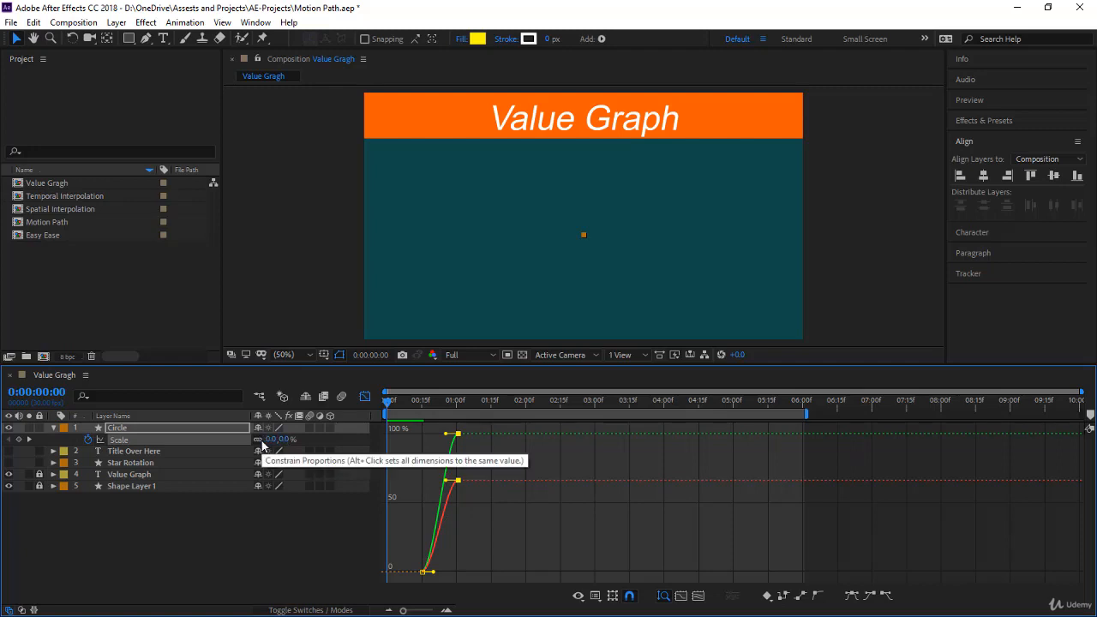
{"action": "mouse_move", "coordinate": [456, 480]}
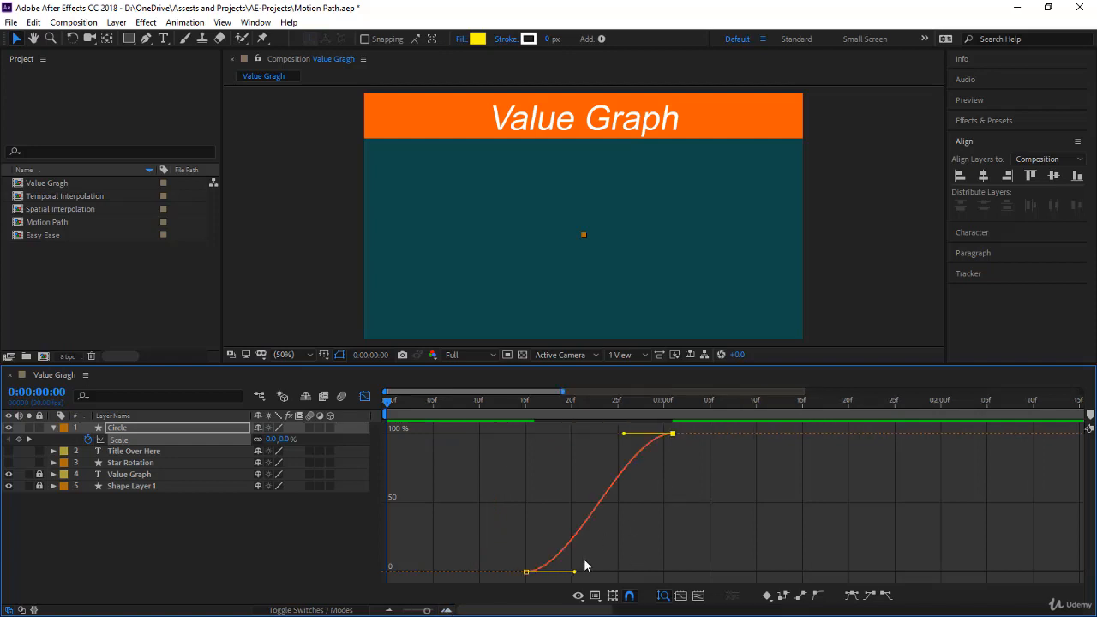
{"action": "mouse_move", "coordinate": [624, 429]}
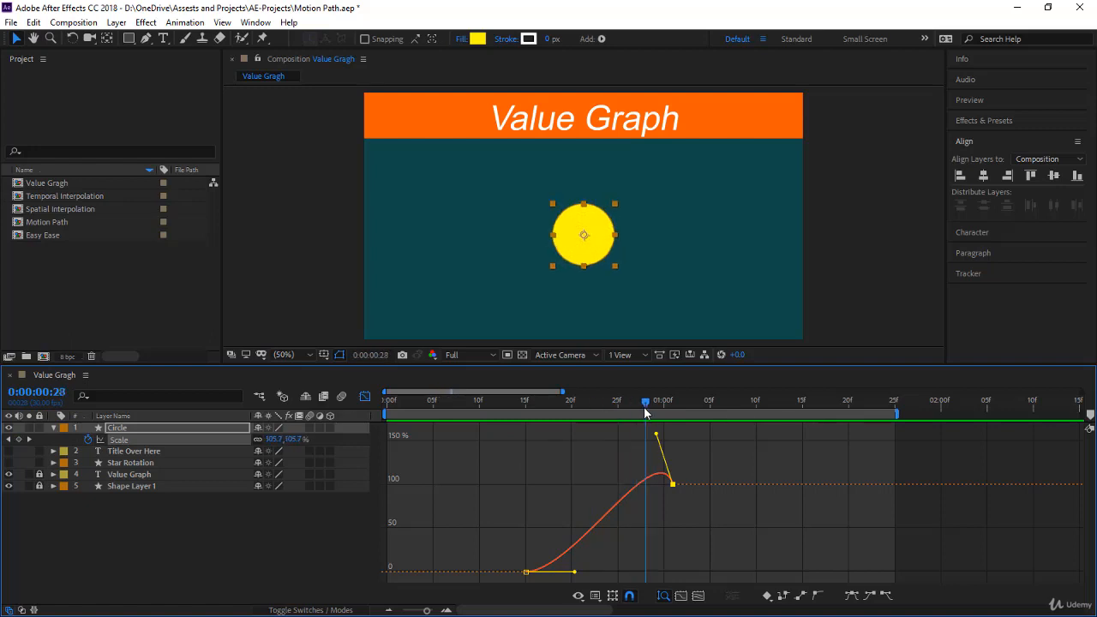
Step: Raise the Circle Scale keyframe handles so the curve arcs past 100% before settling
{"action": "left_click", "coordinate": [665, 401]}
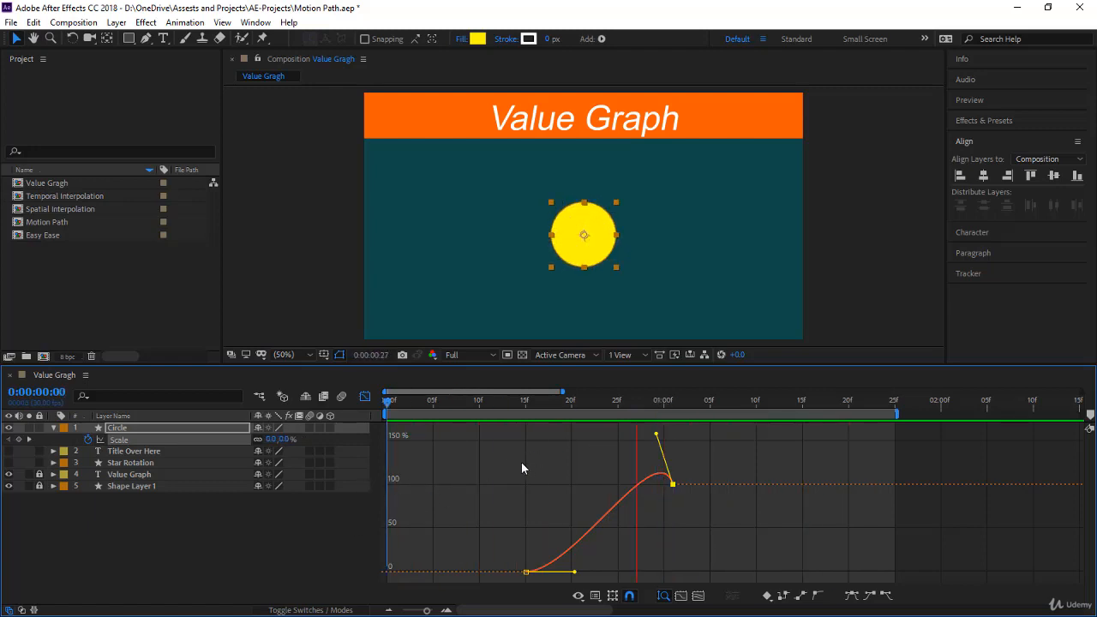
{"action": "left_click", "coordinate": [590, 401]}
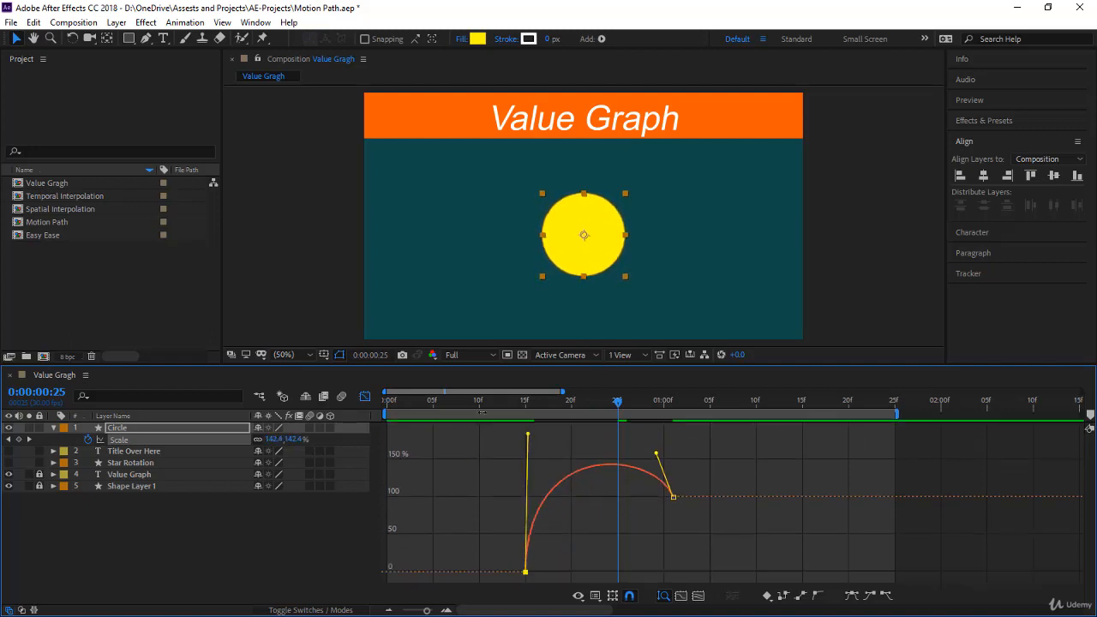
Step: Stretch the Circle Scale keyframe handles so the curve dips below zero then climbs to a pop
{"action": "left_click_drag", "start_coordinate": [618, 400], "coordinate": [460, 400]}
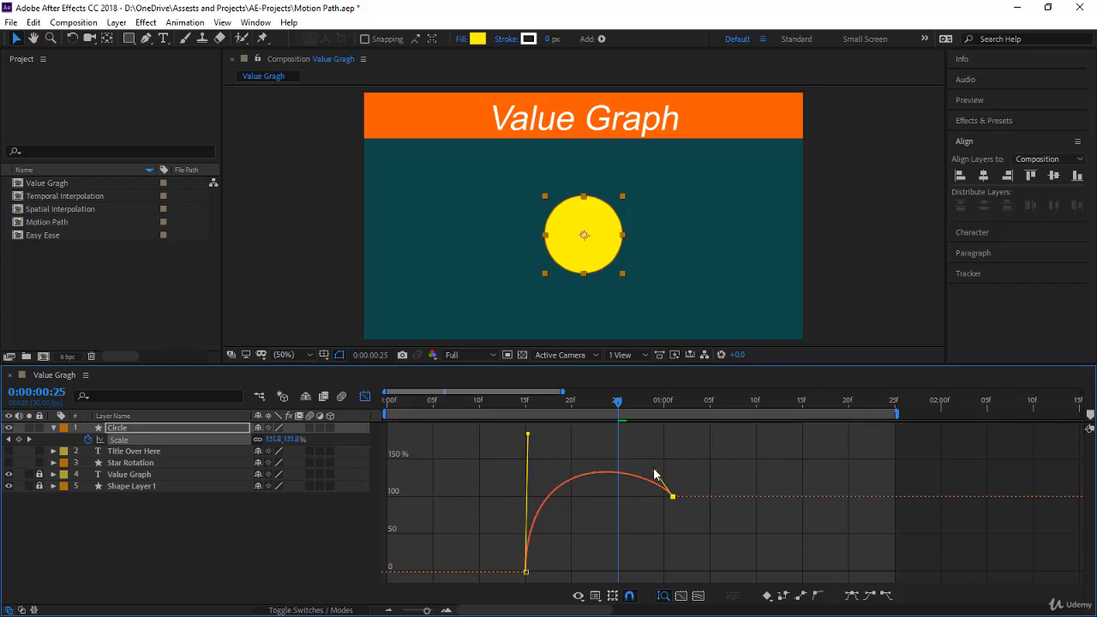
{"action": "left_click_drag", "start_coordinate": [672, 495], "coordinate": [615, 569]}
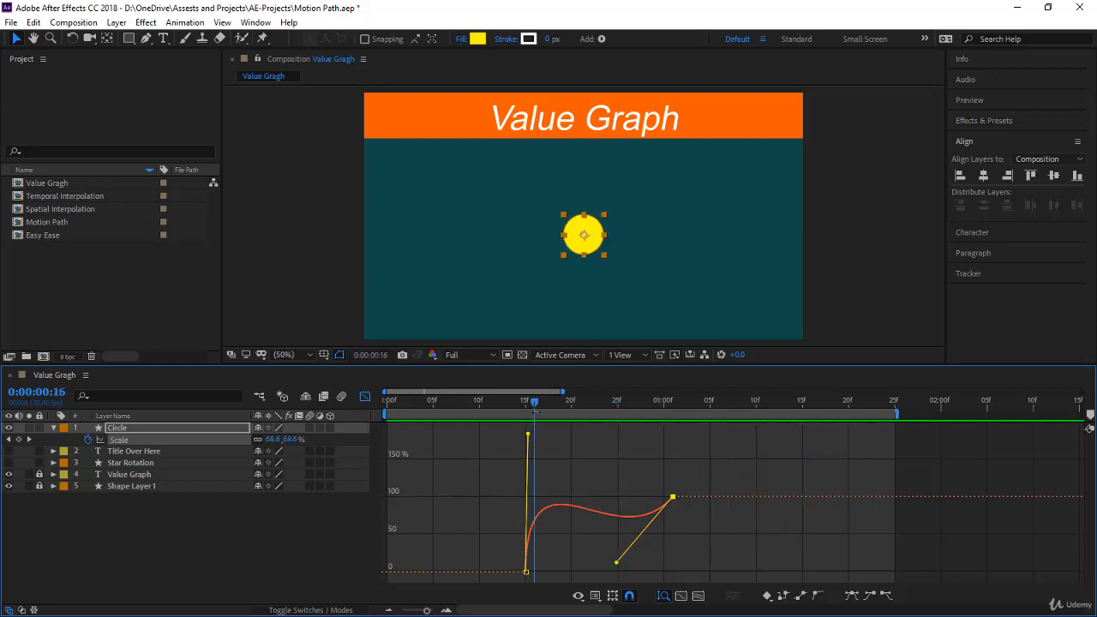
{"action": "left_click", "coordinate": [542, 398]}
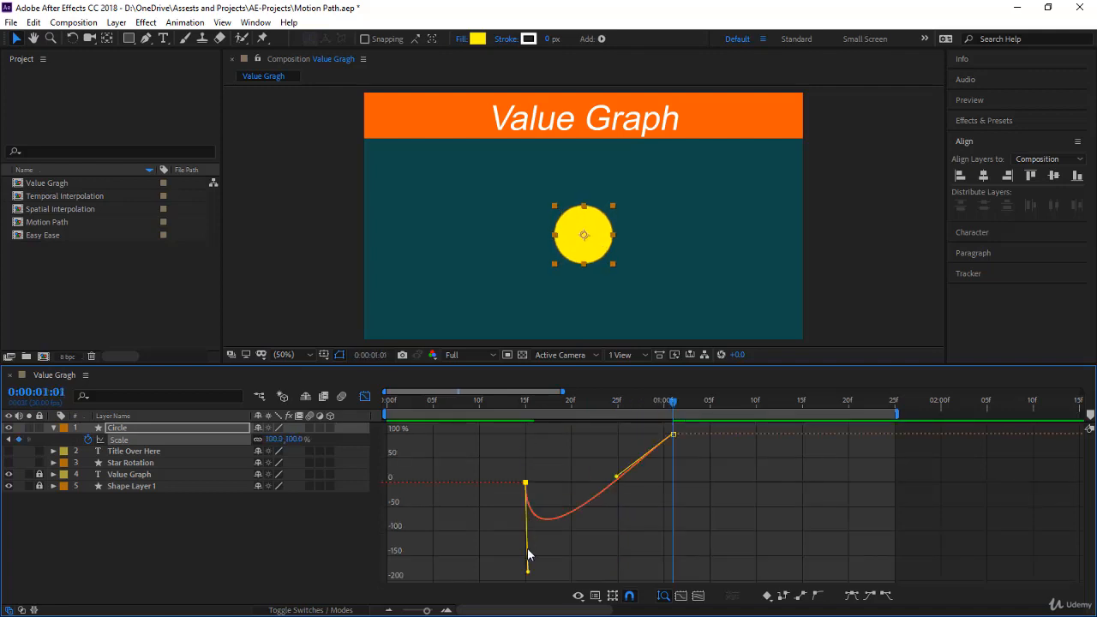
{"action": "mouse_move", "coordinate": [559, 477]}
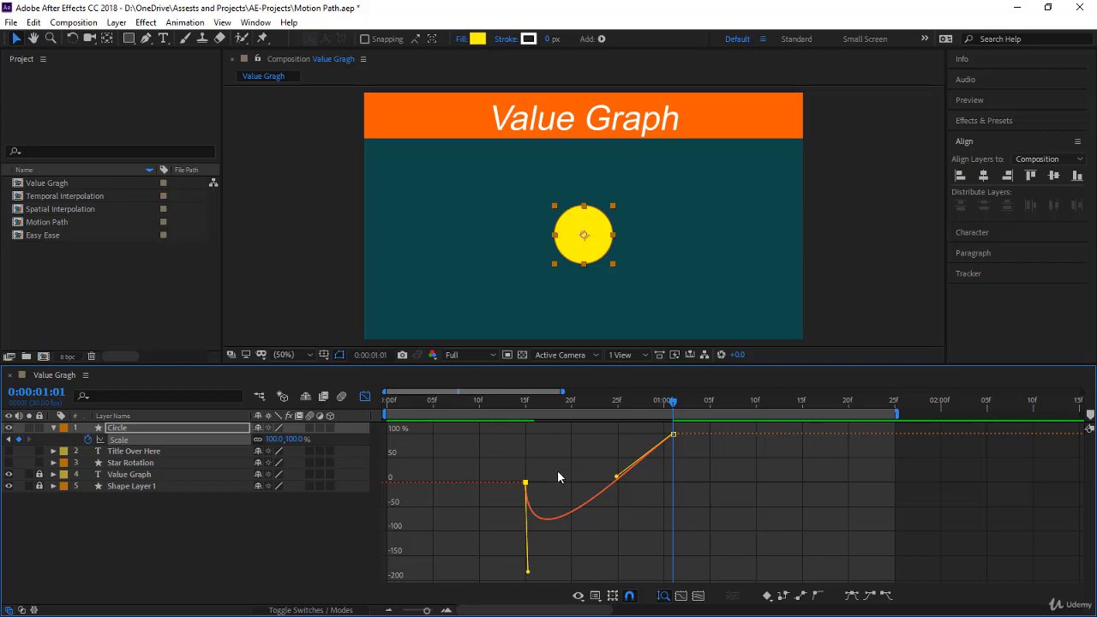
{"action": "left_click_drag", "start_coordinate": [672, 401], "coordinate": [626, 401]}
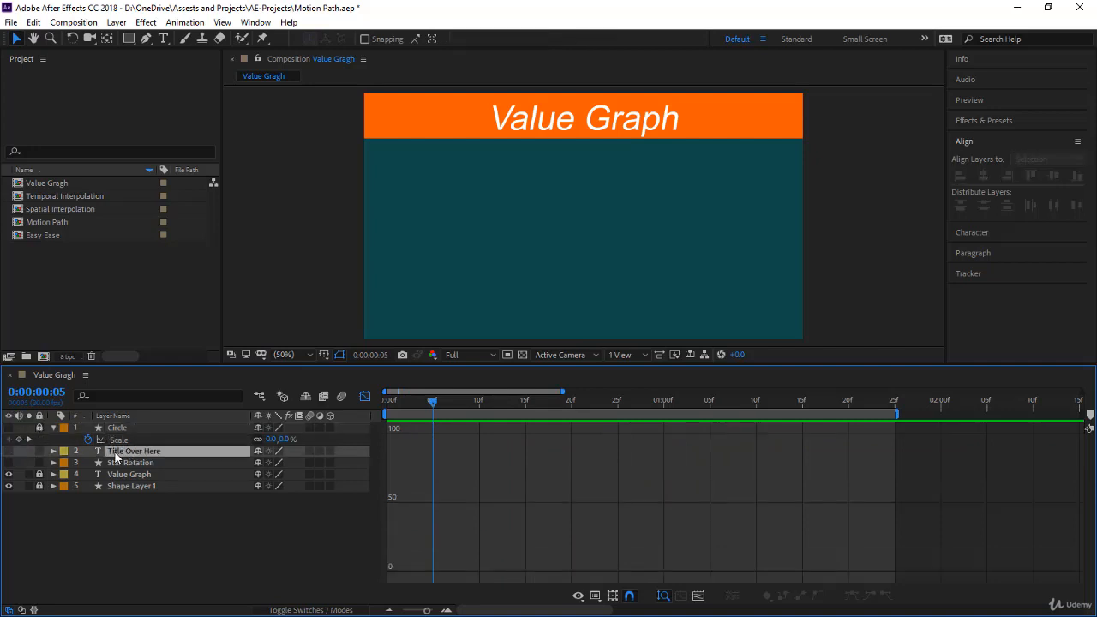
Step: Select the 'Title Over Here' text layer to animate its scale
{"action": "left_click", "coordinate": [134, 451]}
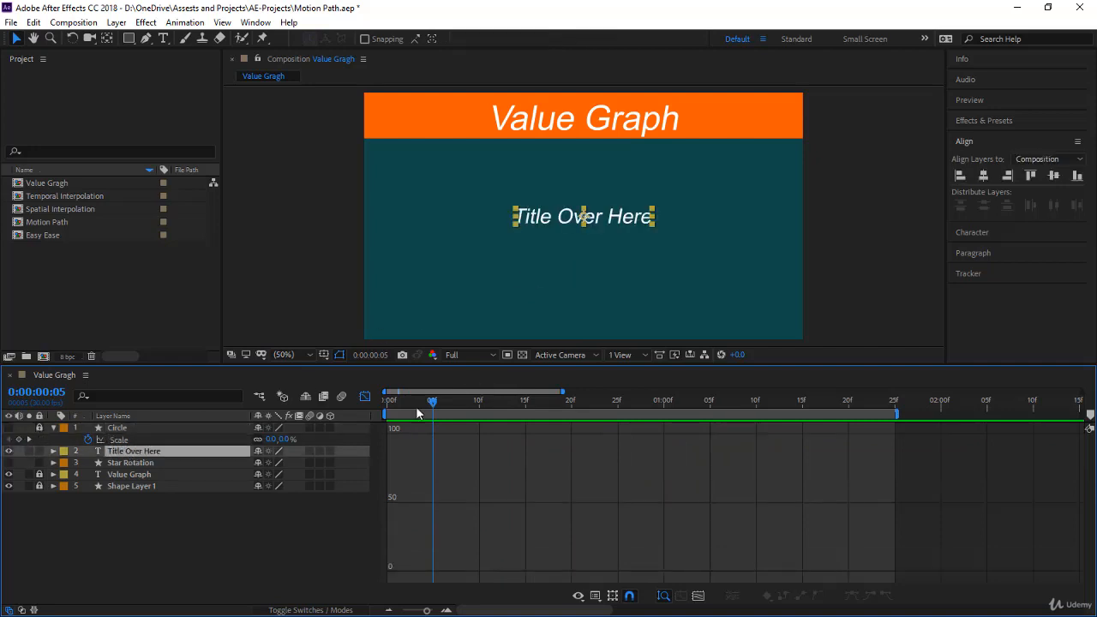
{"action": "mouse_move", "coordinate": [469, 401]}
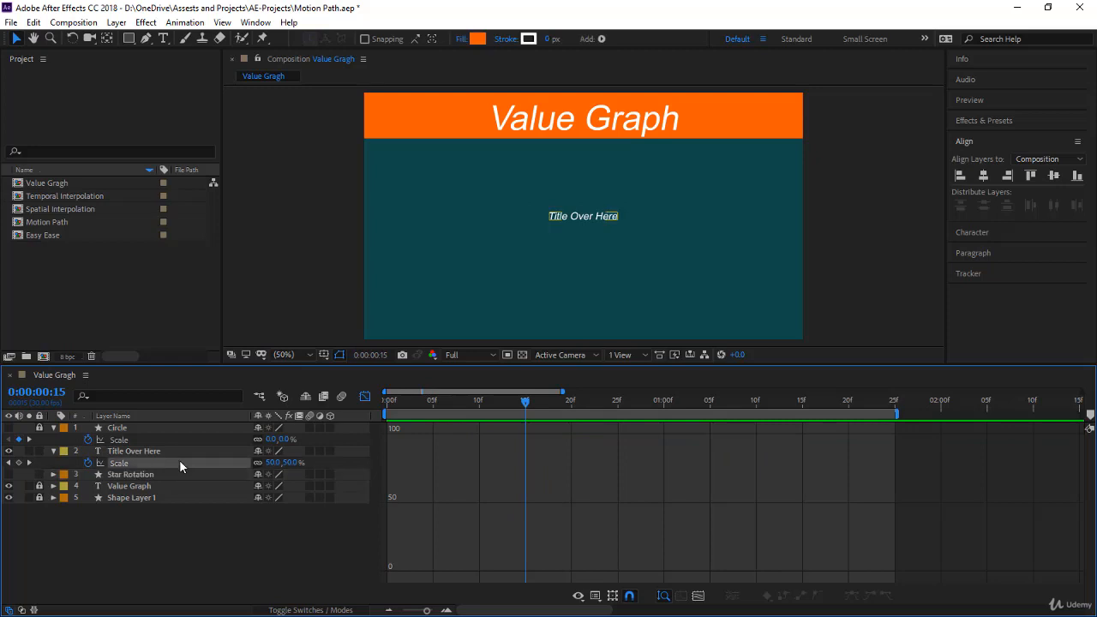
Step: Display the title's Scale keyframes as a curve in the Graph Editor
{"action": "left_click", "coordinate": [134, 451]}
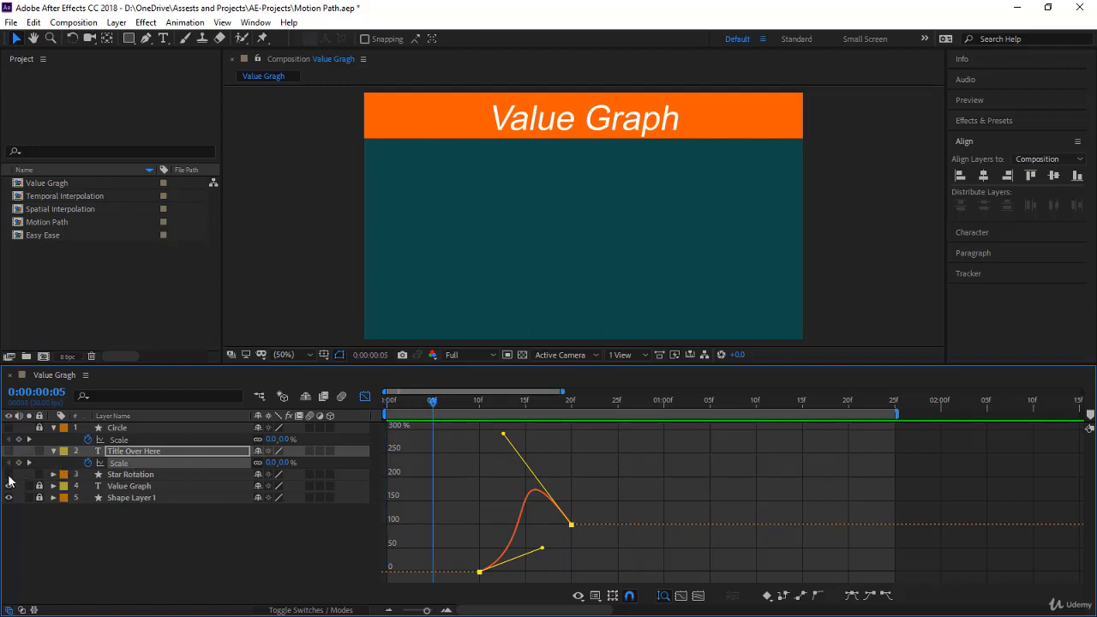
Step: Select the Star Rotation layer and set a Rotation keyframe for the star
{"action": "left_click", "coordinate": [130, 473]}
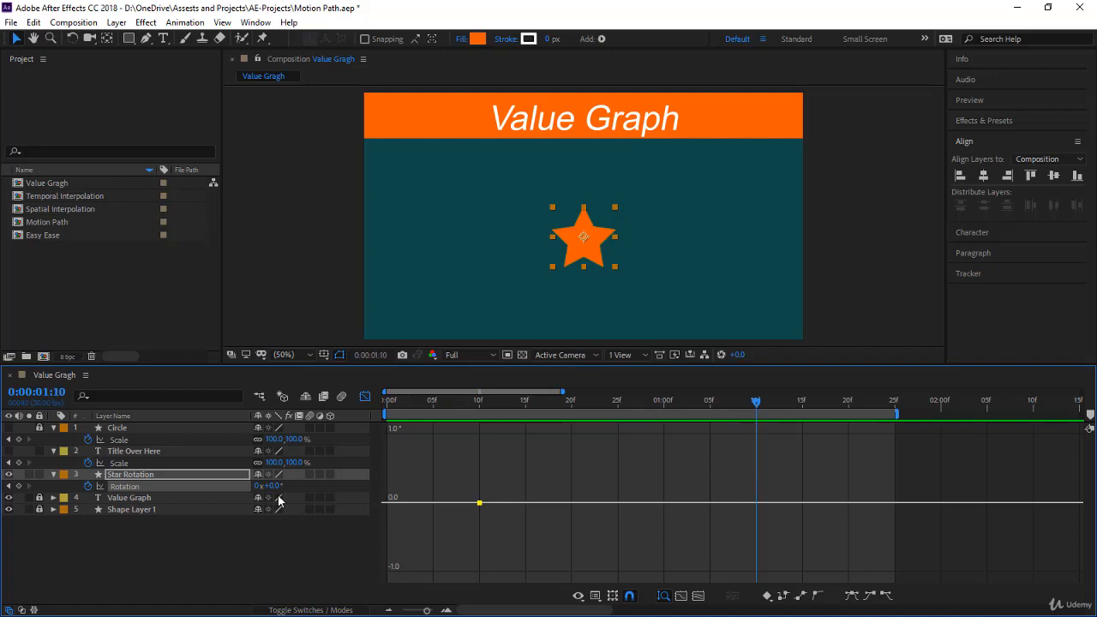
{"action": "left_click", "coordinate": [271, 487]}
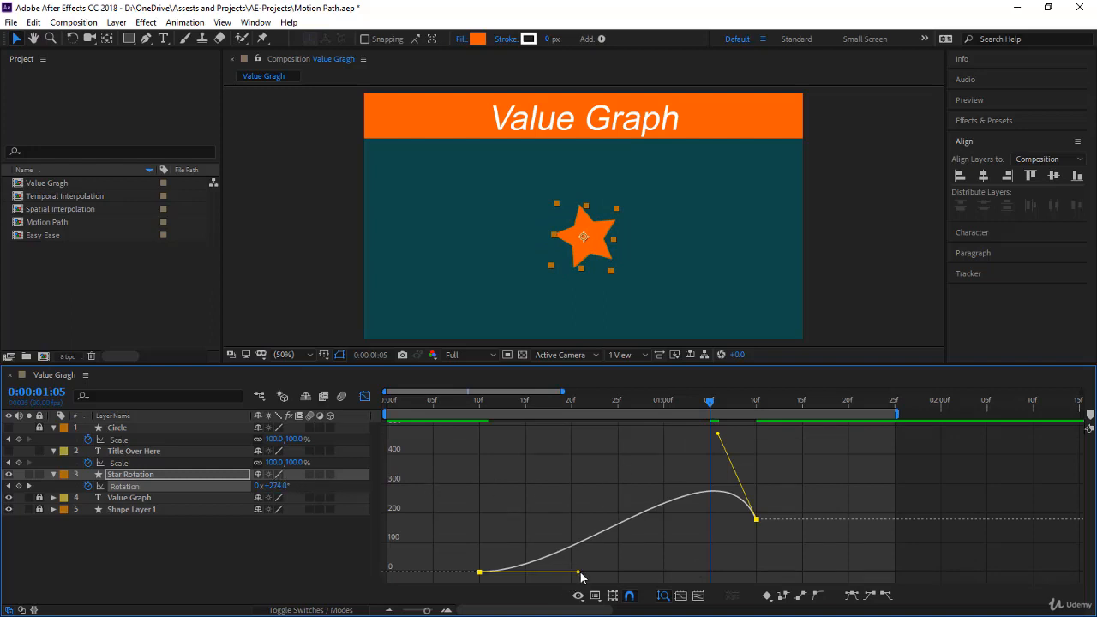
Step: Lengthen the ease out of the first Rotation keyframe and return to frame 5
{"action": "left_click_drag", "start_coordinate": [583, 575], "coordinate": [651, 575]}
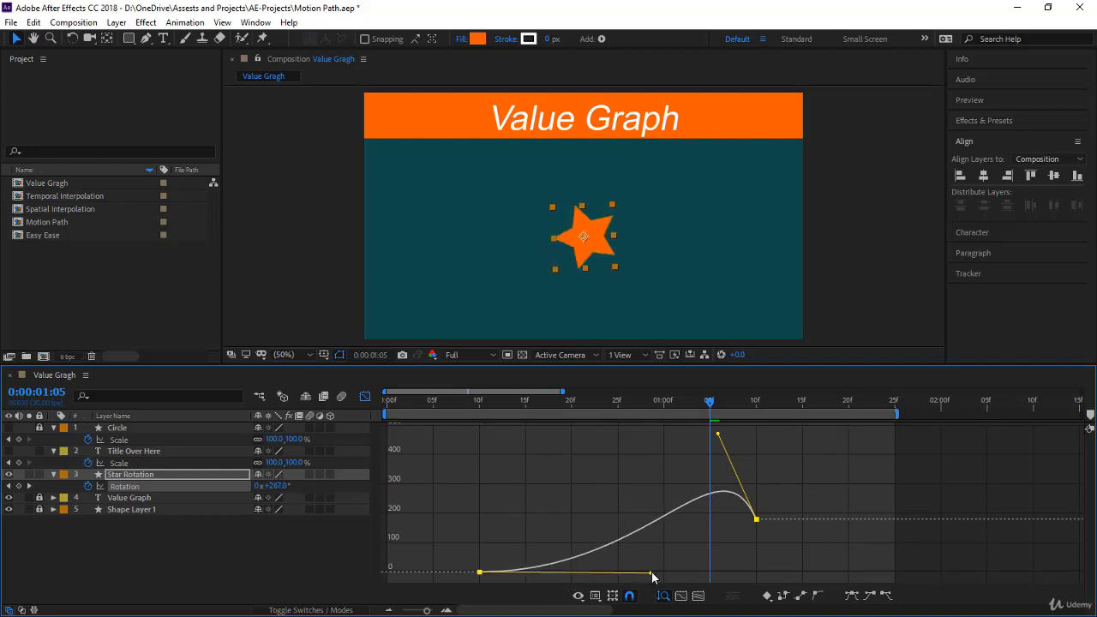
{"action": "left_click", "coordinate": [433, 401]}
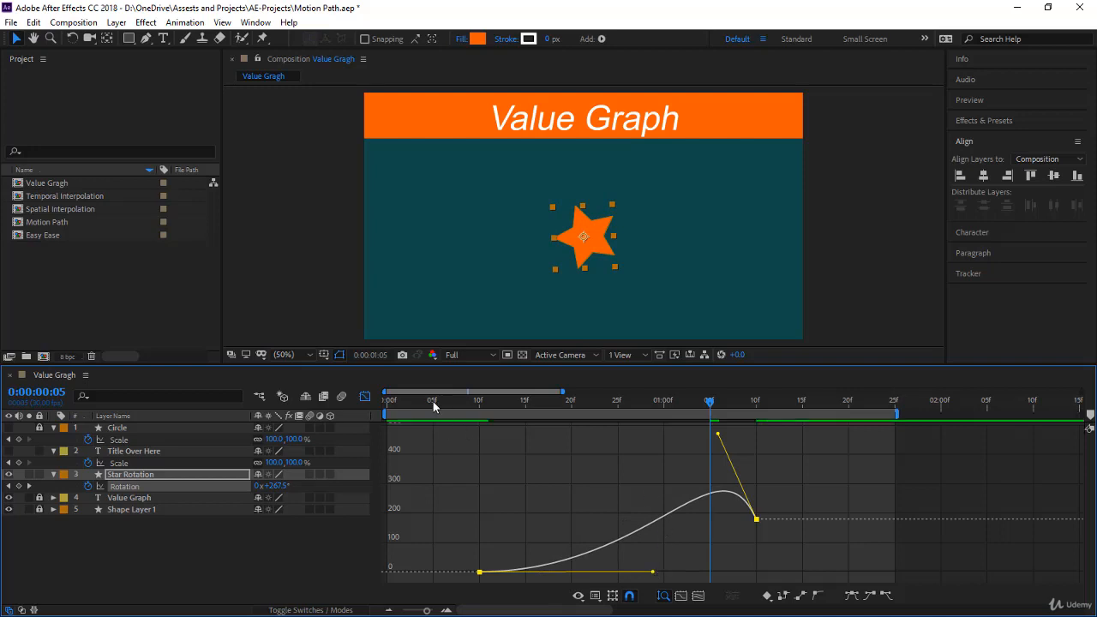
{"action": "left_click", "coordinate": [432, 401]}
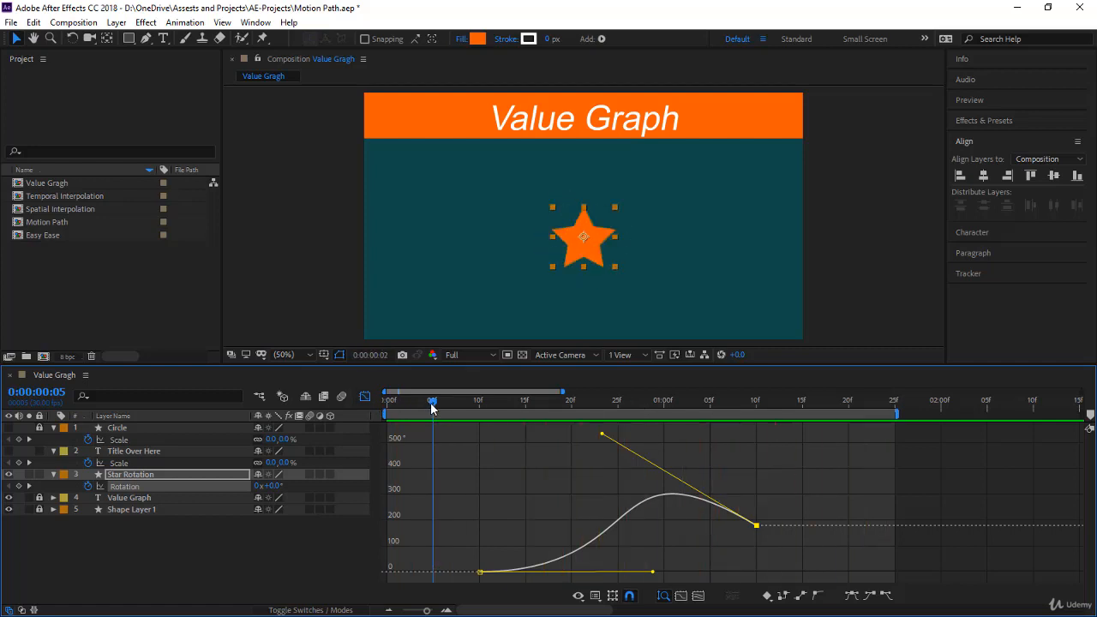
{"action": "mouse_move", "coordinate": [597, 261]}
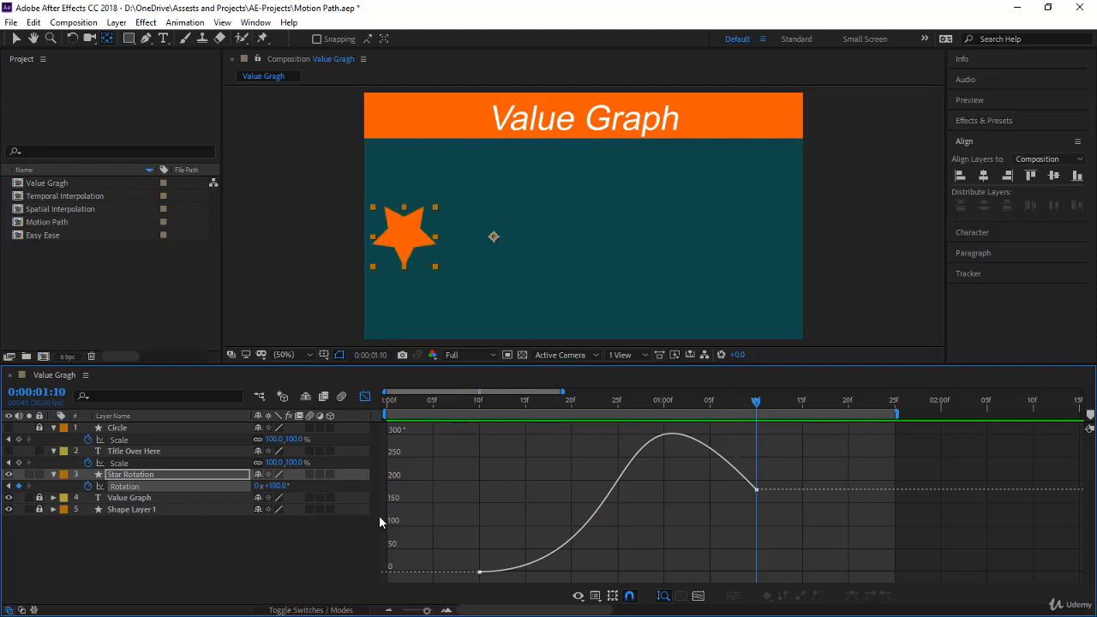
{"action": "double_click", "coordinate": [274, 487]}
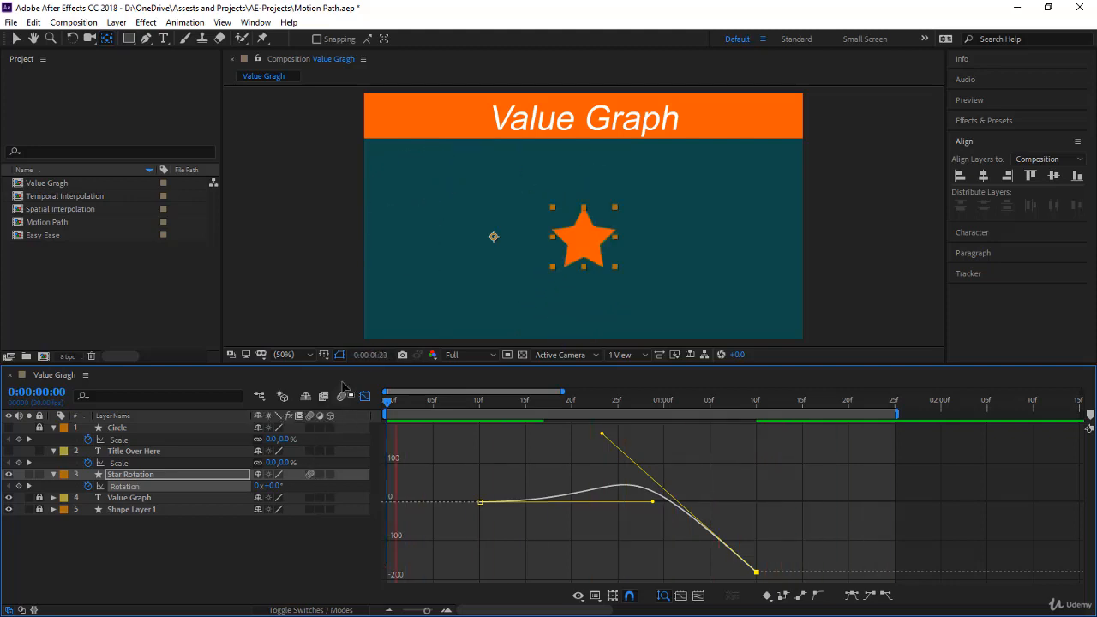
{"action": "mouse_move", "coordinate": [343, 402]}
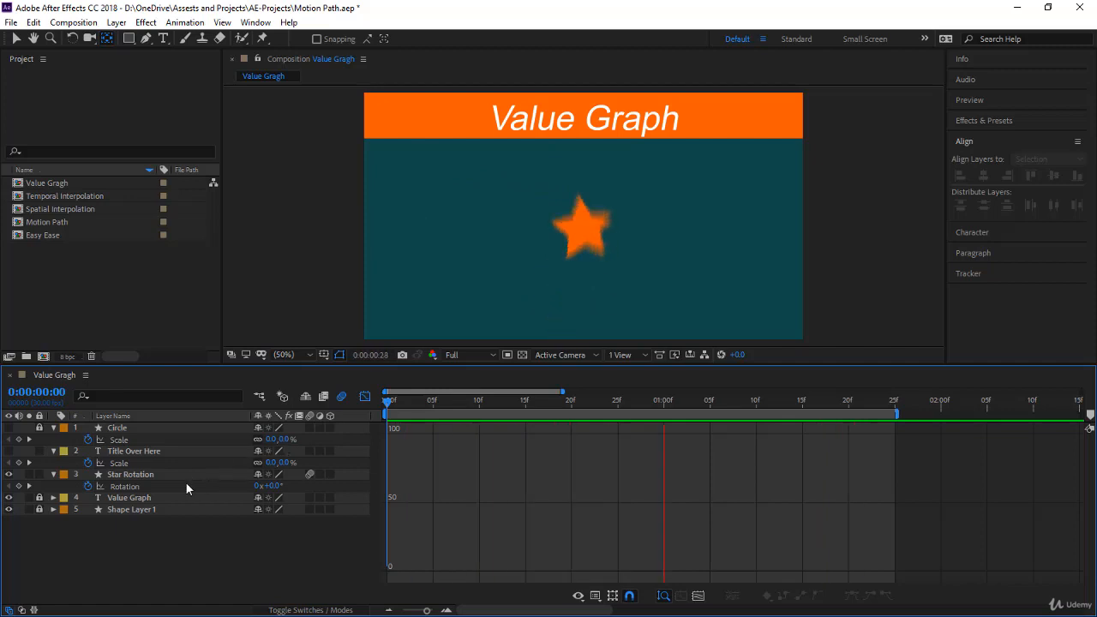
Step: Bring the star's Rotation curve back into the graph with motion blur applied
{"action": "left_click", "coordinate": [130, 473]}
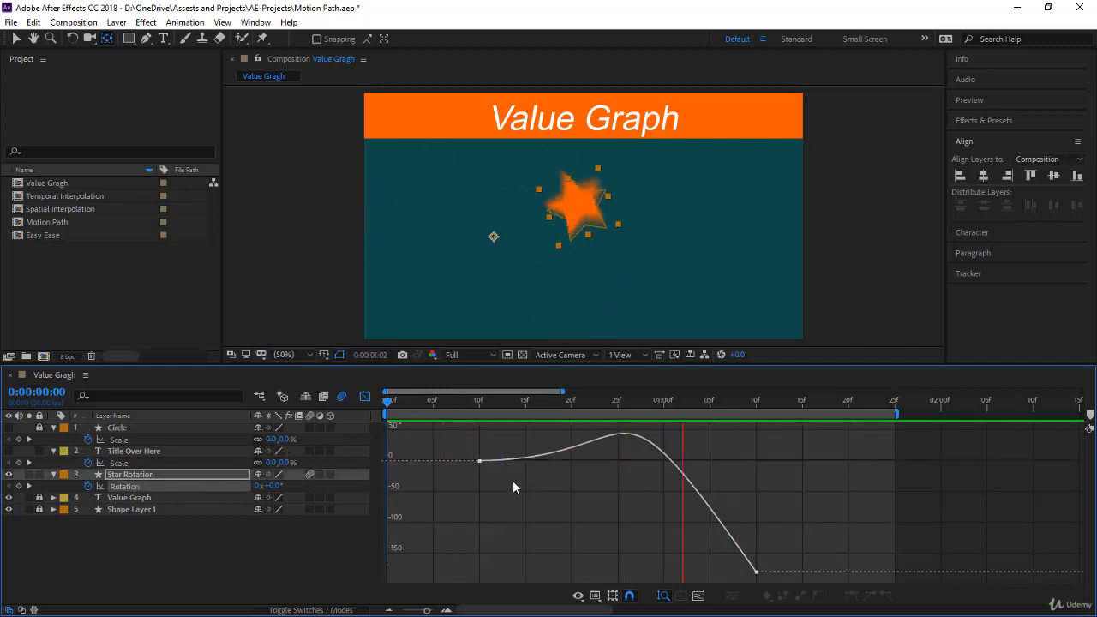